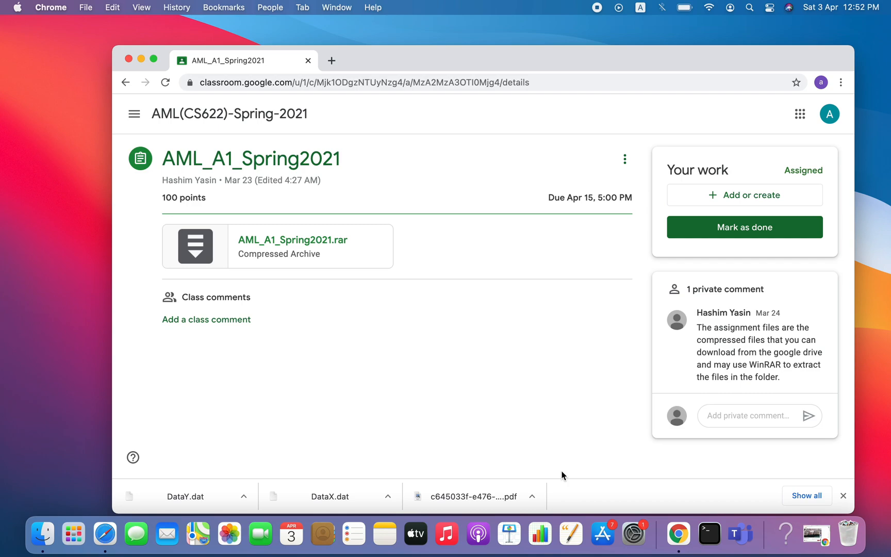
pyautogui.moveTo(522, 283)
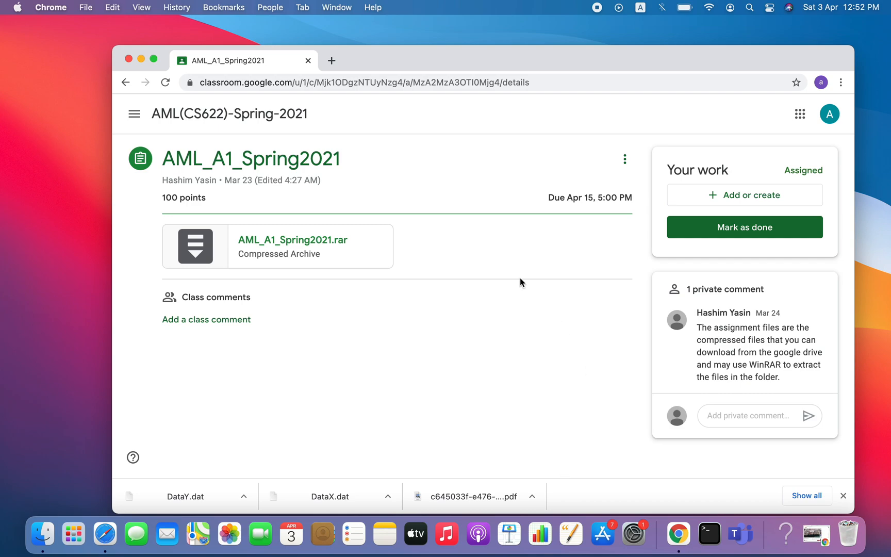
pyautogui.moveTo(269, 207)
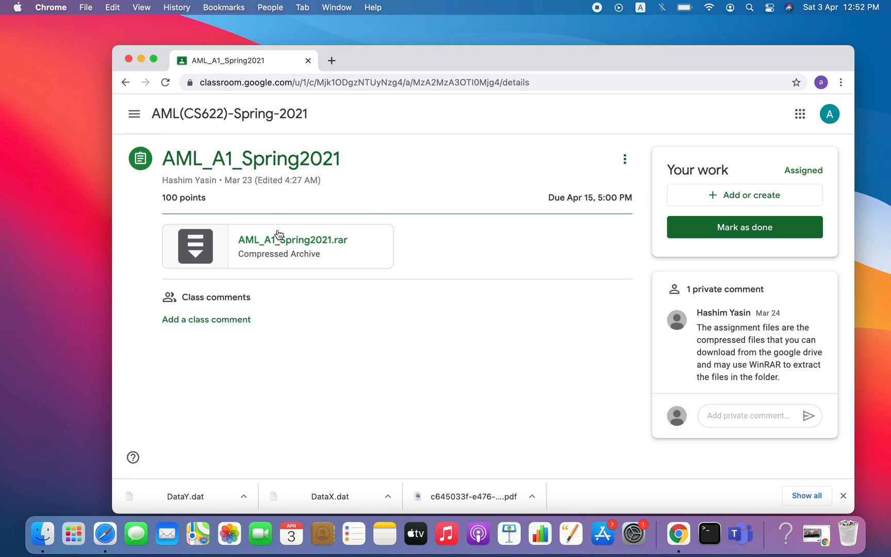
pyautogui.moveTo(305, 244)
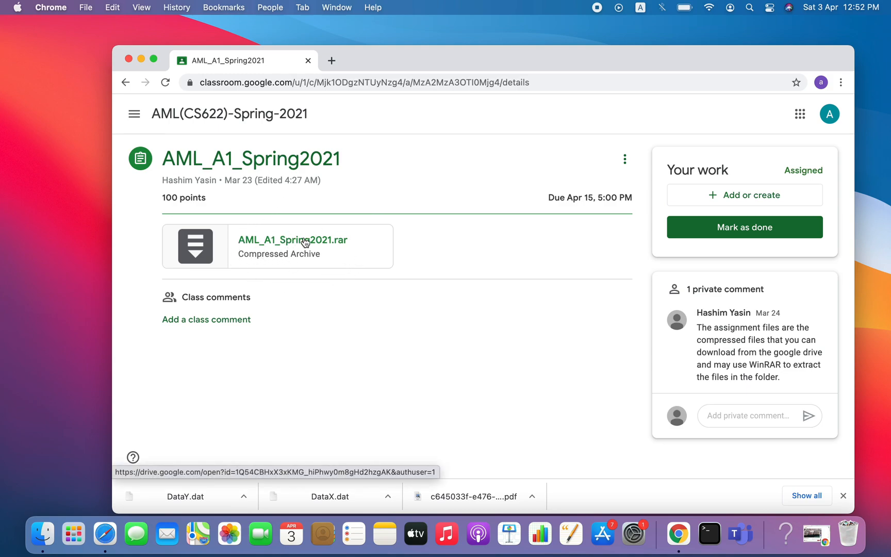
pyautogui.moveTo(326, 250)
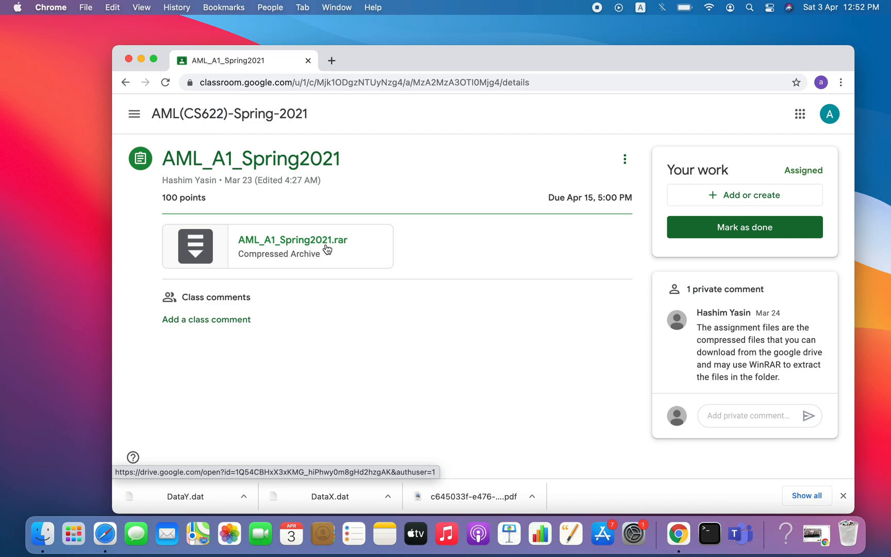
pyautogui.moveTo(341, 250)
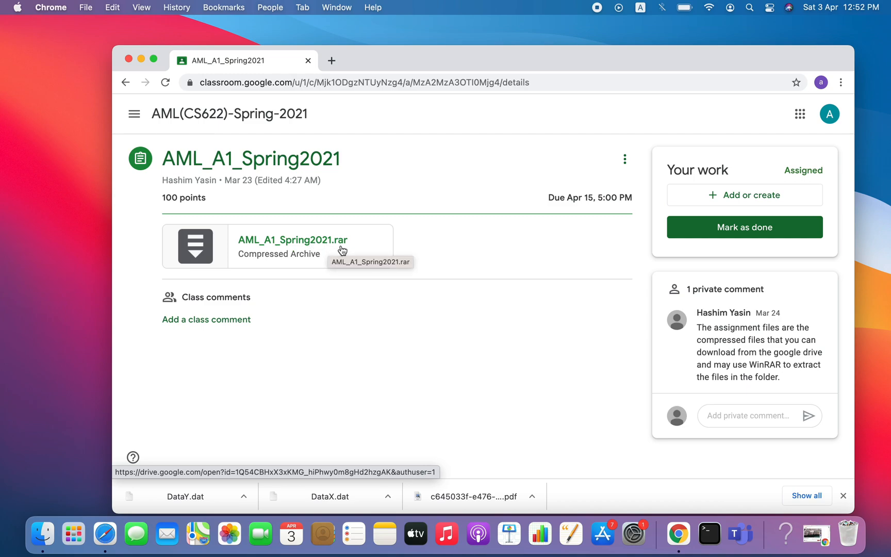
pyautogui.moveTo(299, 248)
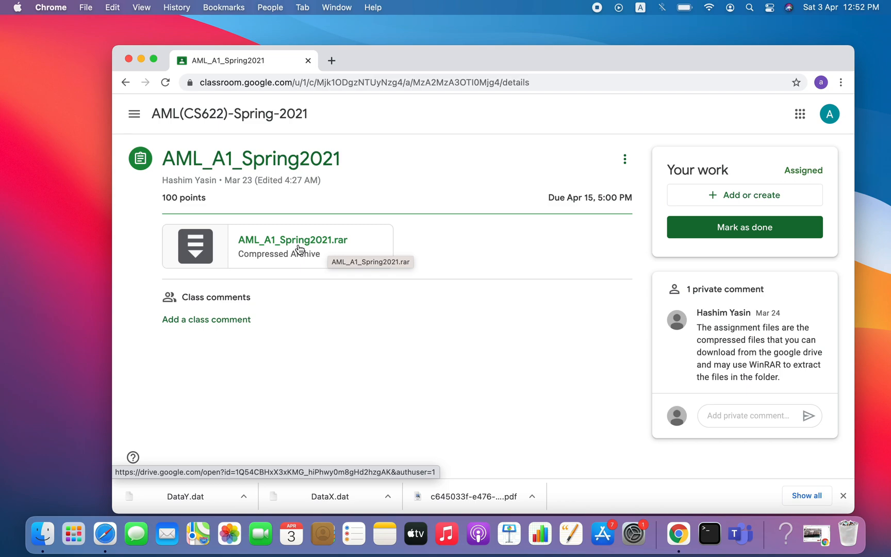
pyautogui.moveTo(293, 248)
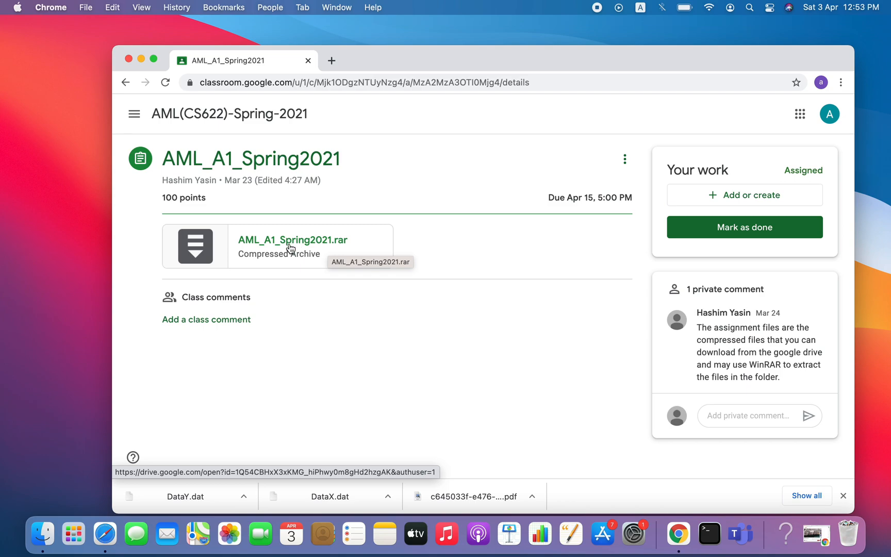
# Step: Preview AML_A1_Spring2021.rar in Drive and list its PDF, ClassY.dat, DataX.dat and DataY.dat
pyautogui.click(292, 239)
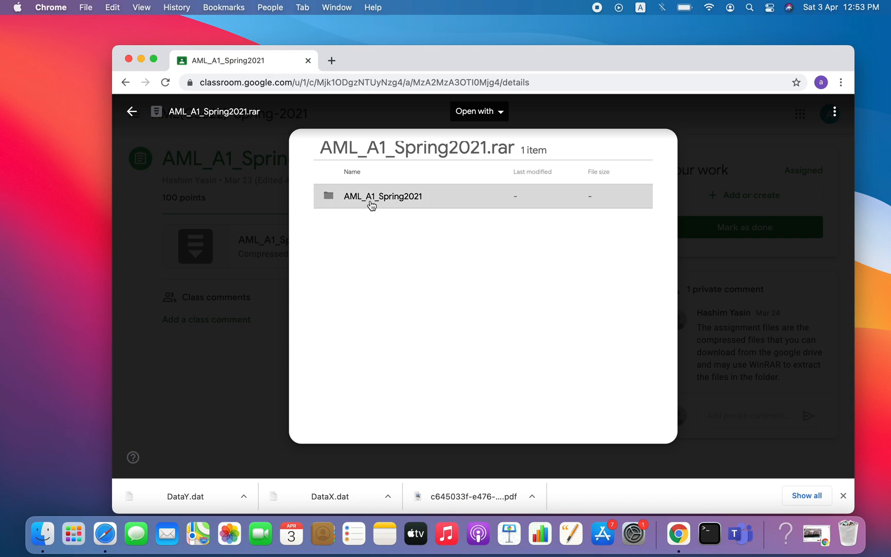
pyautogui.doubleClick(382, 196)
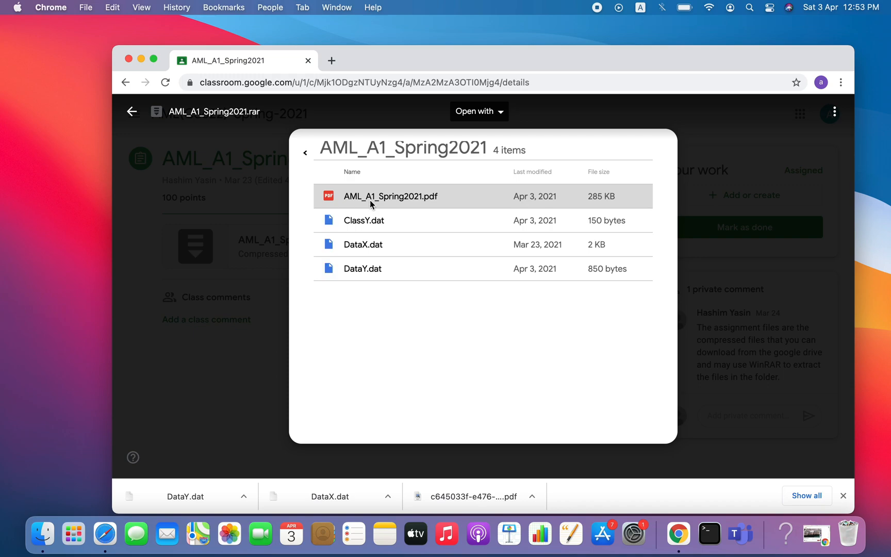
pyautogui.moveTo(364, 220)
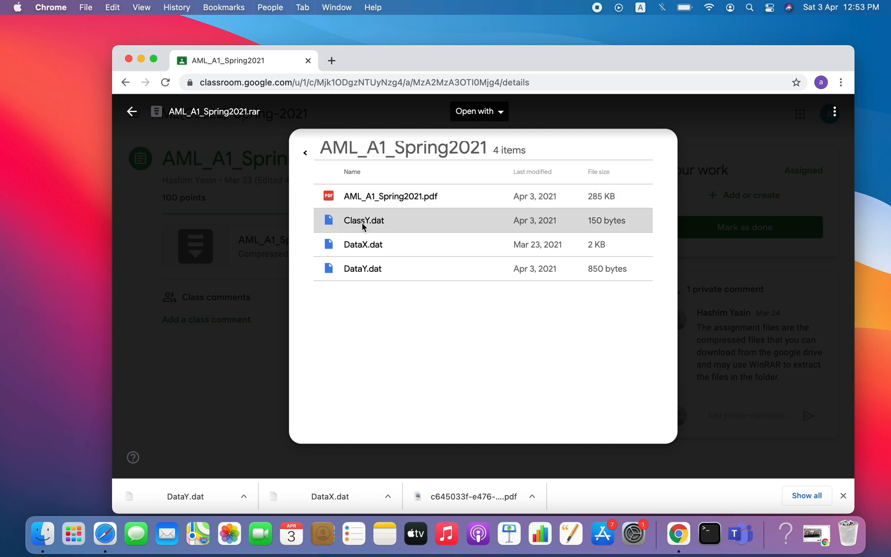
pyautogui.moveTo(363, 244)
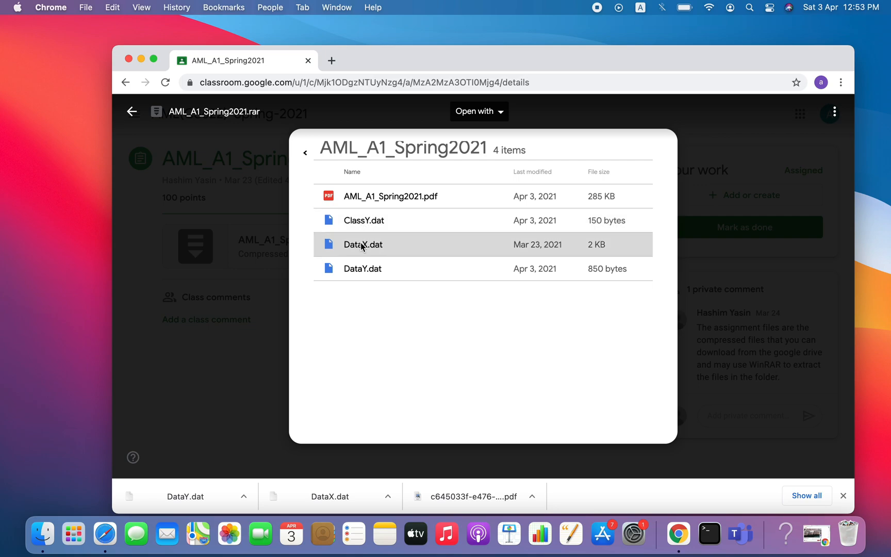
pyautogui.moveTo(363, 269)
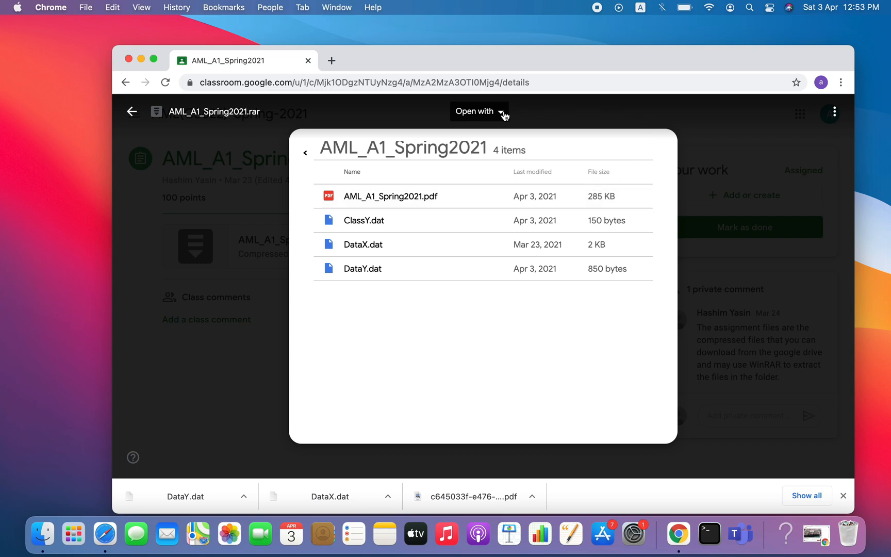
pyautogui.moveTo(788, 118)
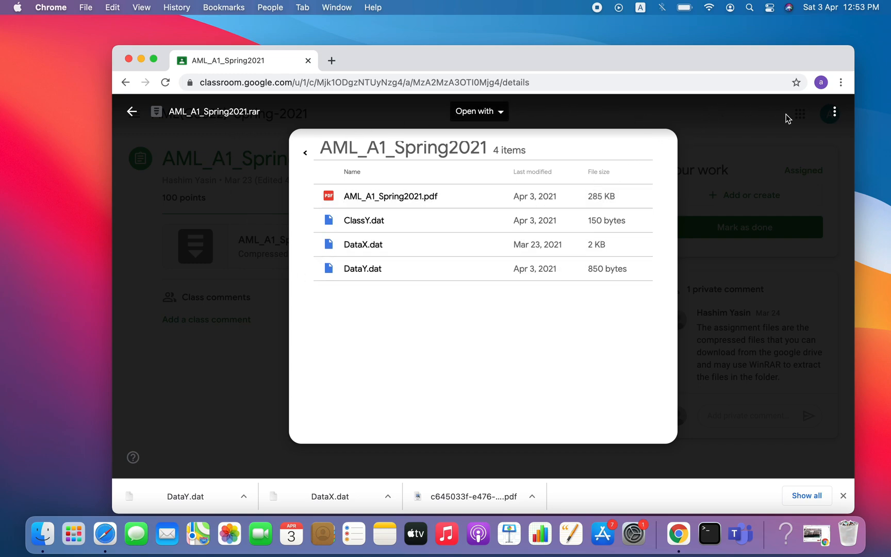
pyautogui.moveTo(683, 157)
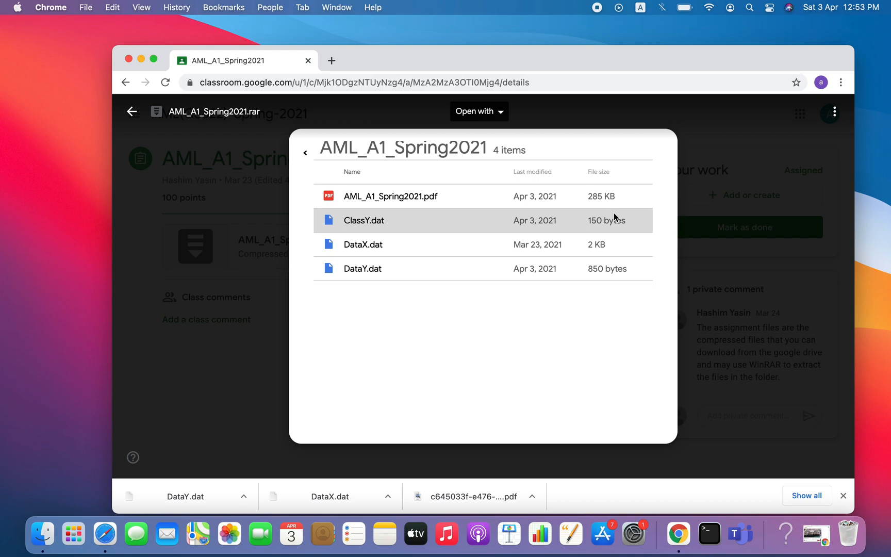
pyautogui.moveTo(464, 158)
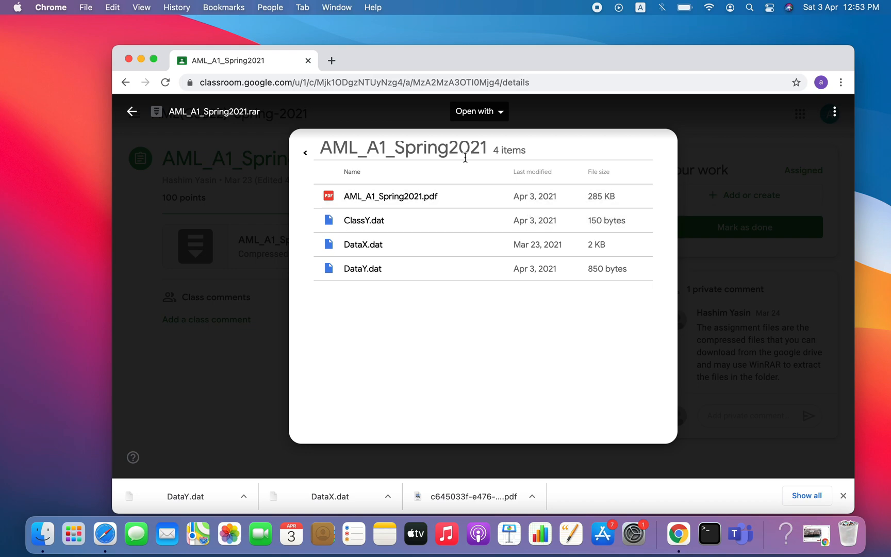
# Step: Open the archive with UnRAR and RAR Viewer from the Open with menu
pyautogui.click(477, 110)
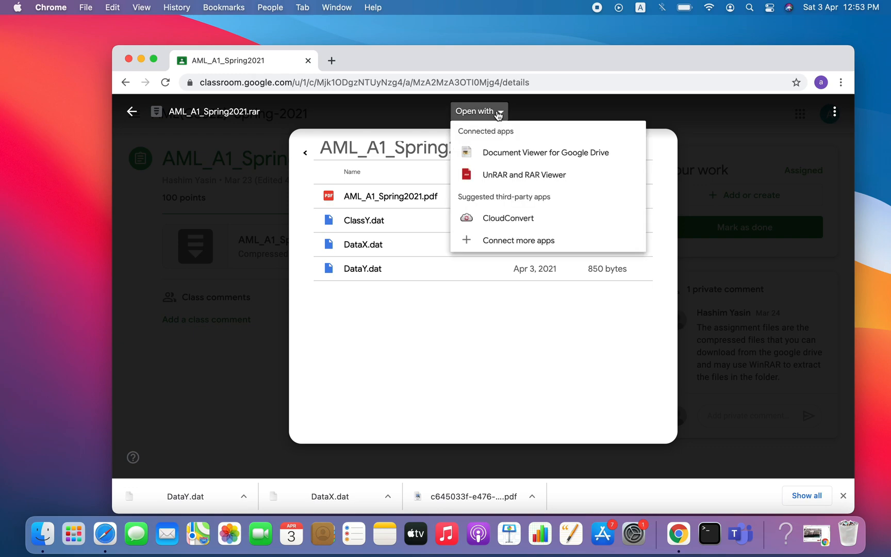
pyautogui.moveTo(523, 174)
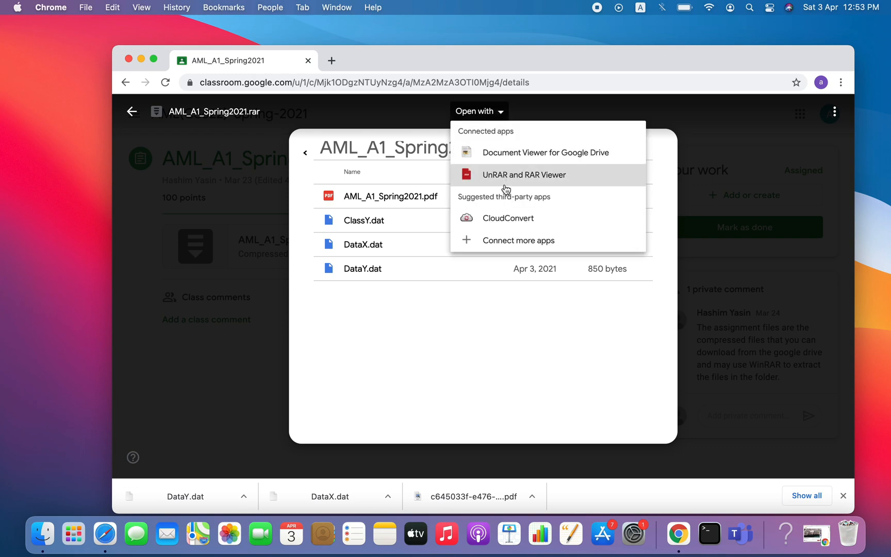
pyautogui.moveTo(536, 180)
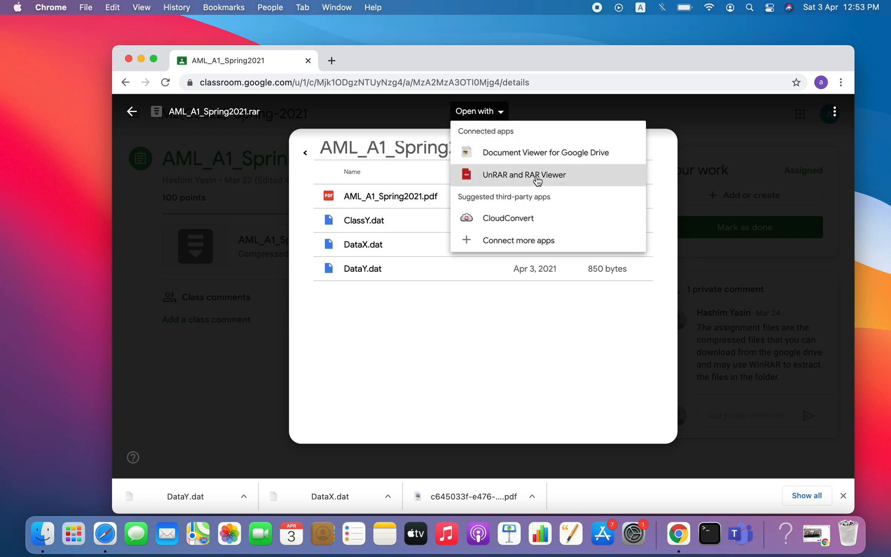
pyautogui.click(524, 174)
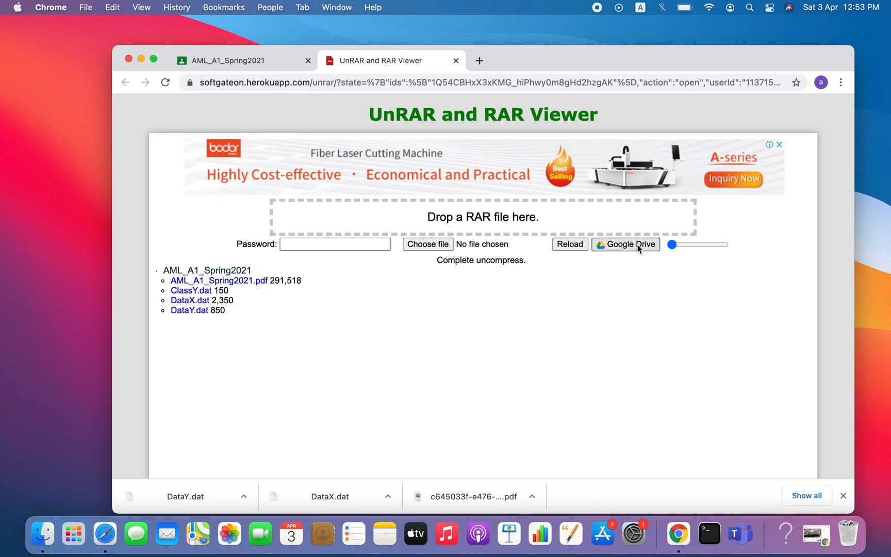
# Step: Load AML_A1_Spring2021.rar from Google Drive into the viewer, confirming the send to softgateon.herokuapp.com
pyautogui.click(626, 245)
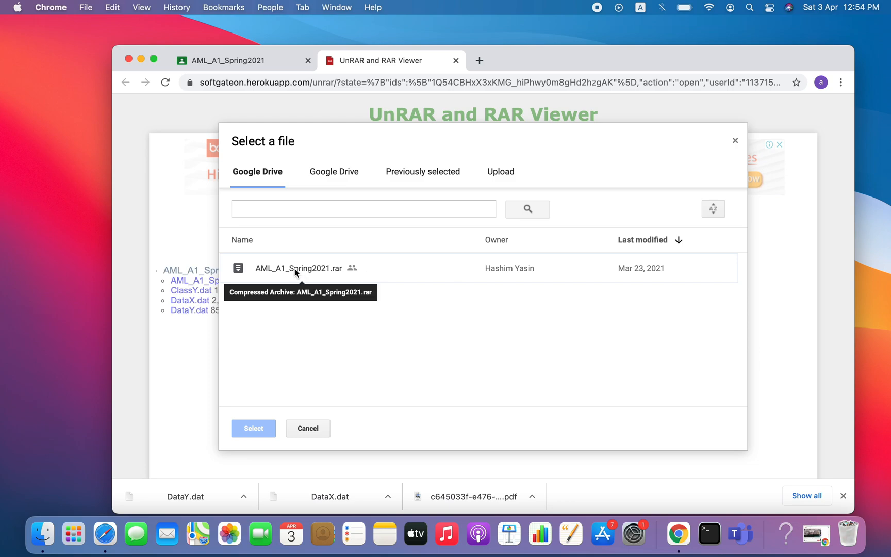
pyautogui.click(299, 268)
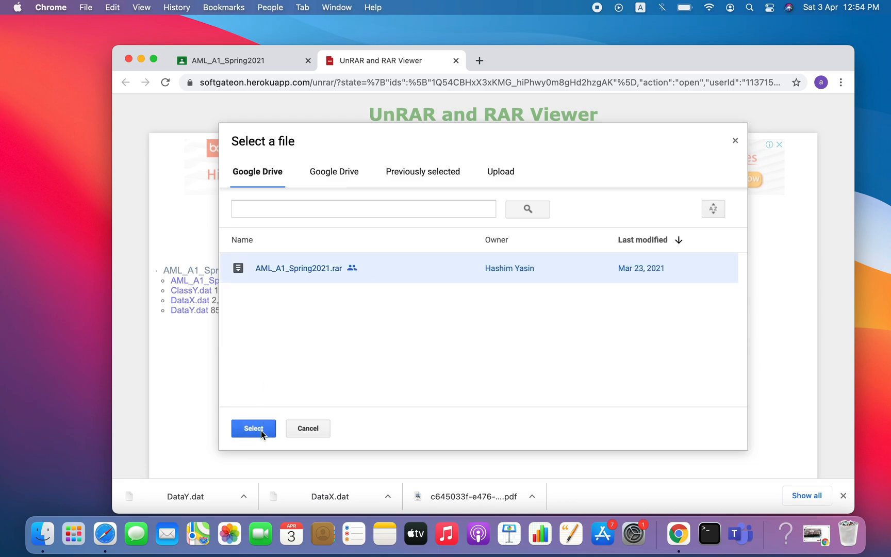
pyautogui.click(253, 428)
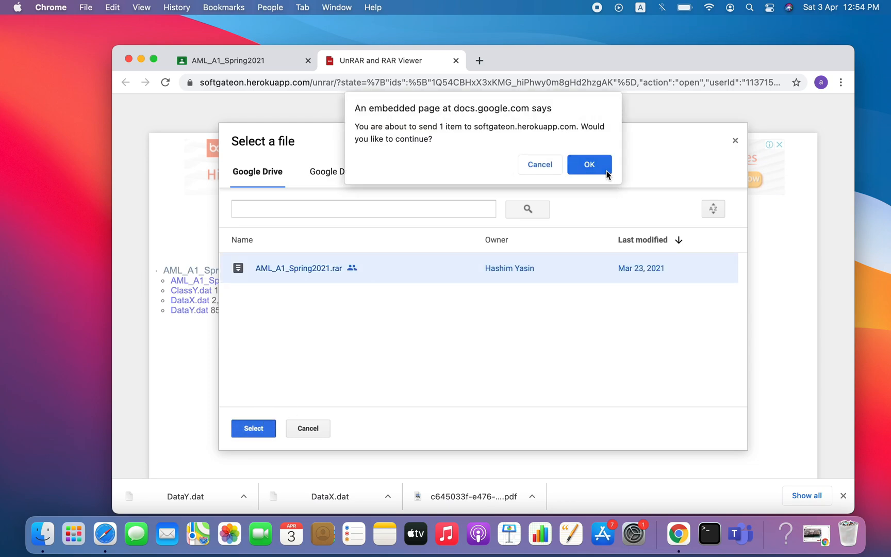
pyautogui.moveTo(342, 133)
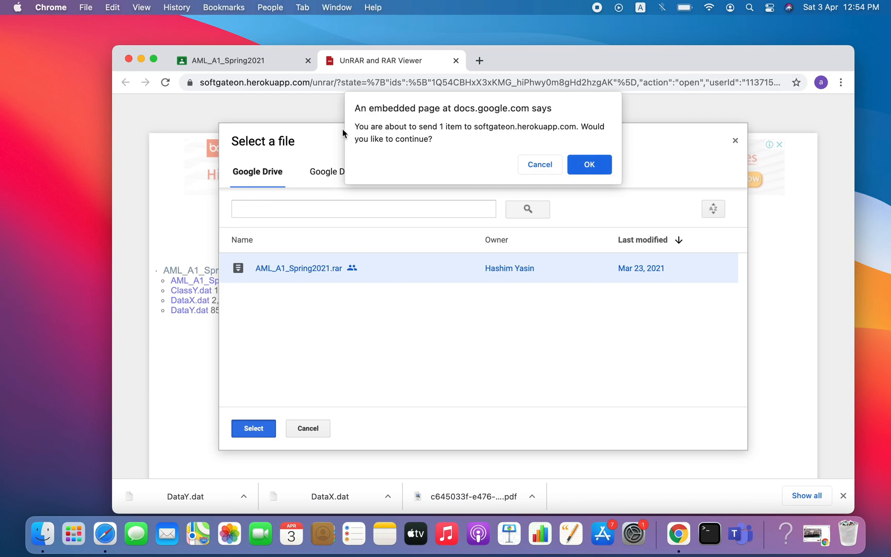
pyautogui.moveTo(332, 259)
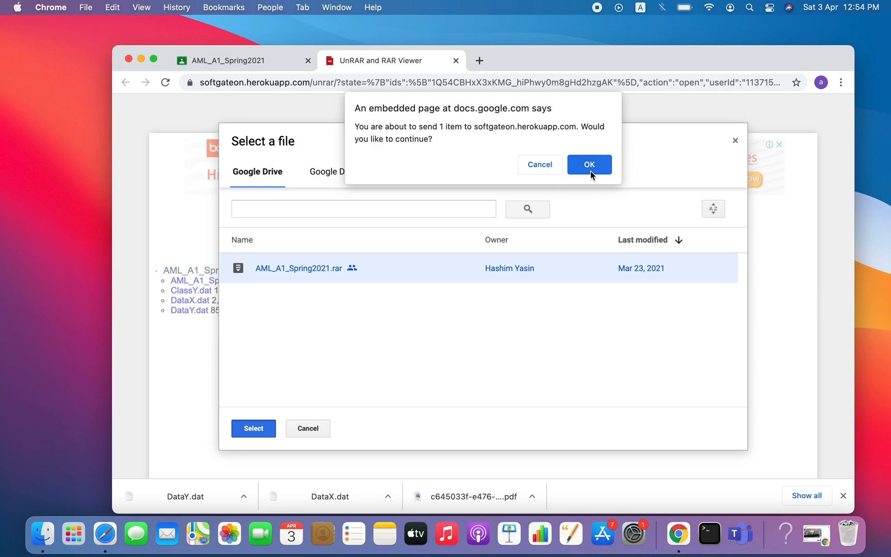
pyautogui.moveTo(580, 170)
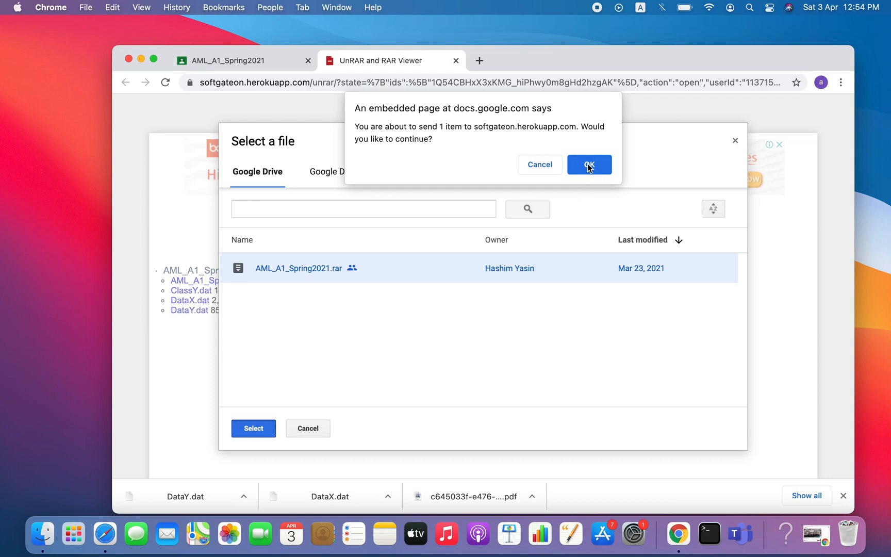
pyautogui.click(589, 164)
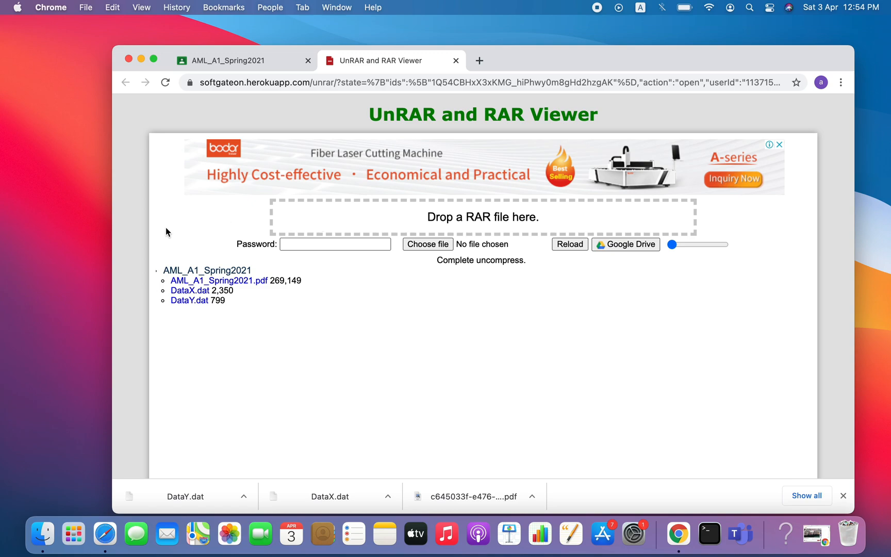
pyautogui.moveTo(310, 289)
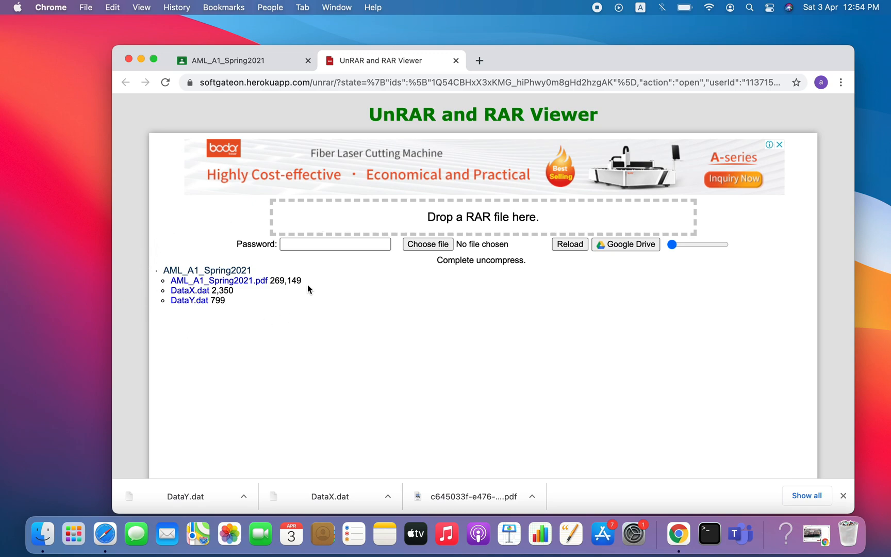
pyautogui.moveTo(333, 112)
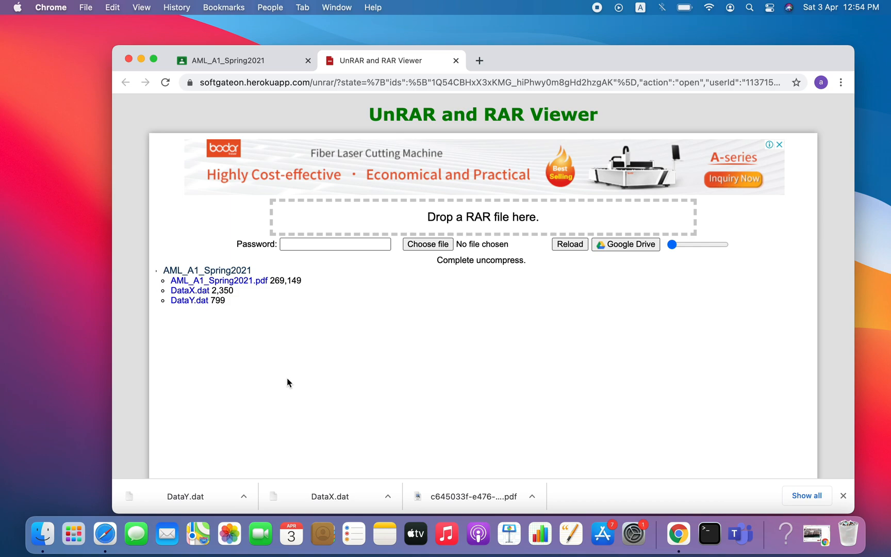
pyautogui.moveTo(260, 290)
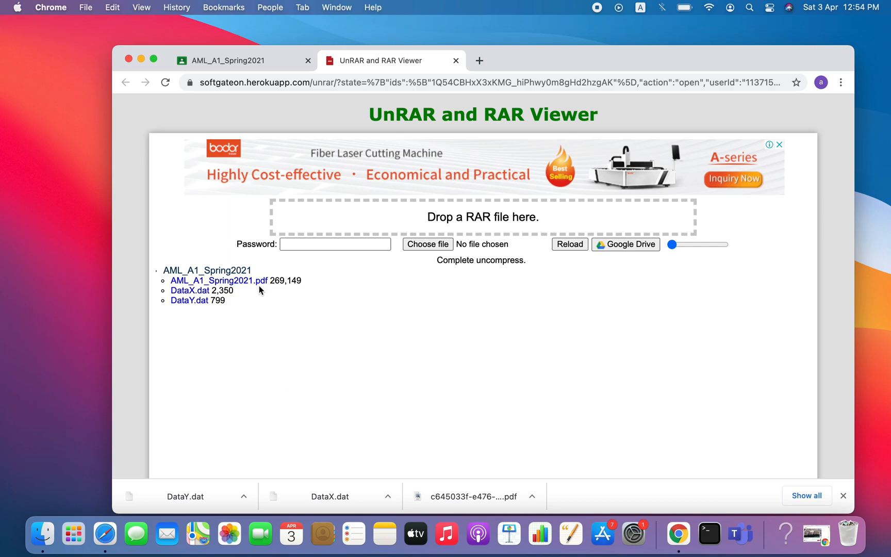
pyautogui.moveTo(246, 276)
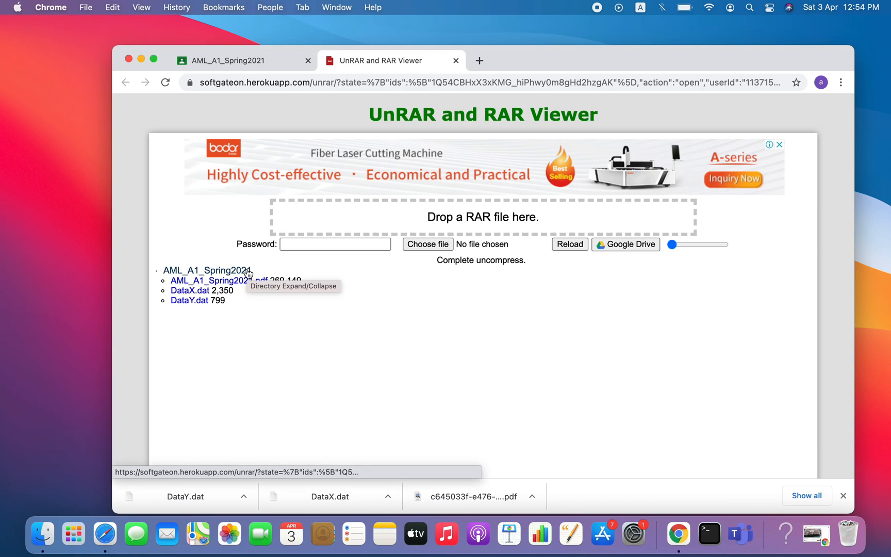
pyautogui.moveTo(347, 328)
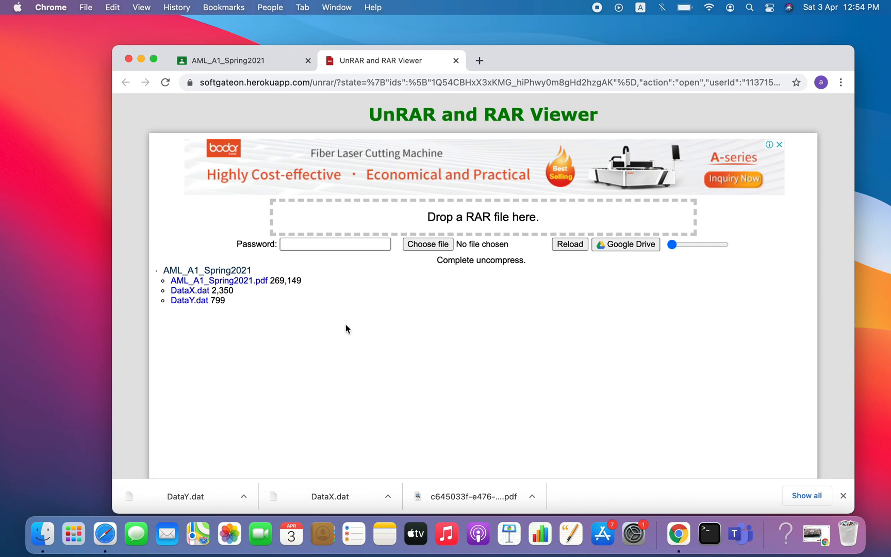
pyautogui.moveTo(422, 326)
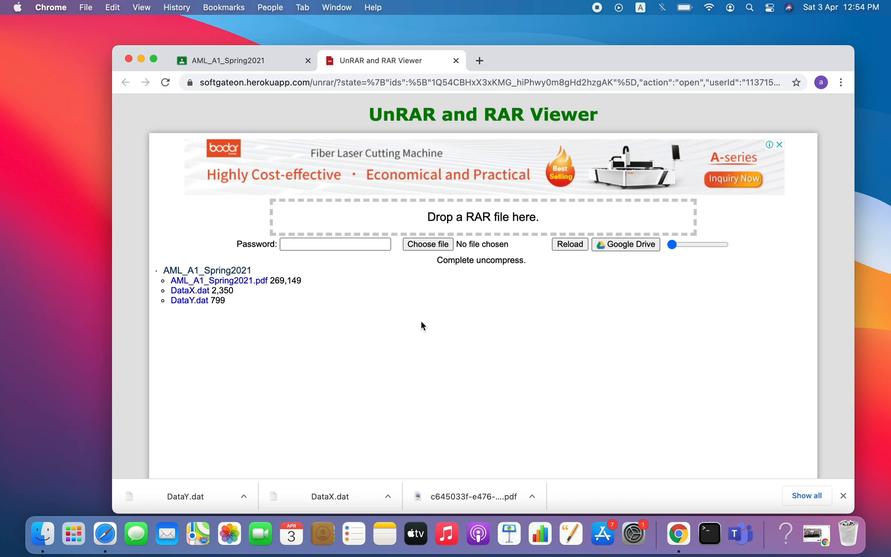
pyautogui.moveTo(190, 291)
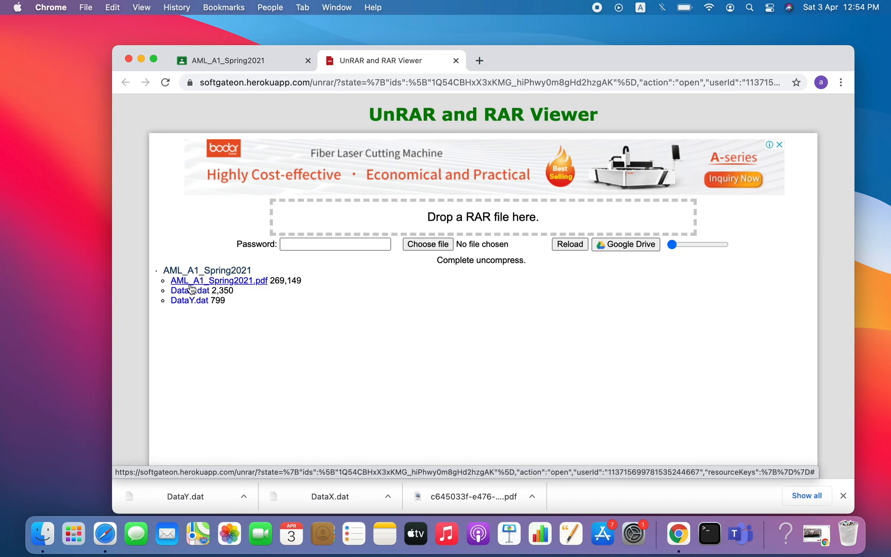
pyautogui.click(218, 281)
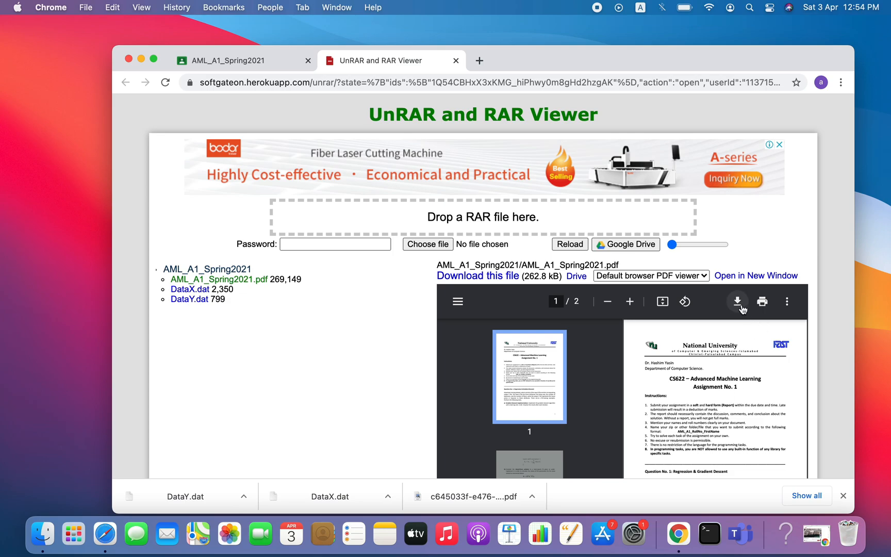
# Step: Download AML_A1_Spring2021.pdf from the viewer and save it to Downloads
pyautogui.click(741, 301)
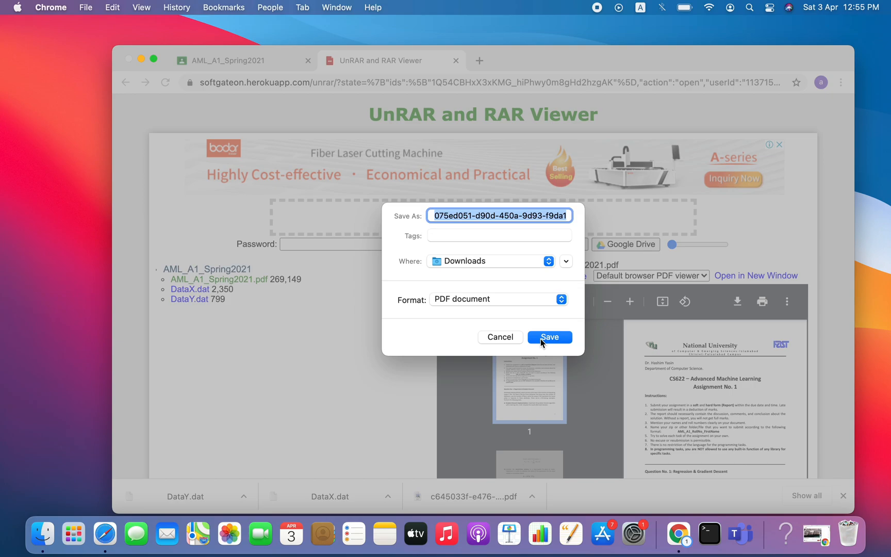
pyautogui.click(549, 337)
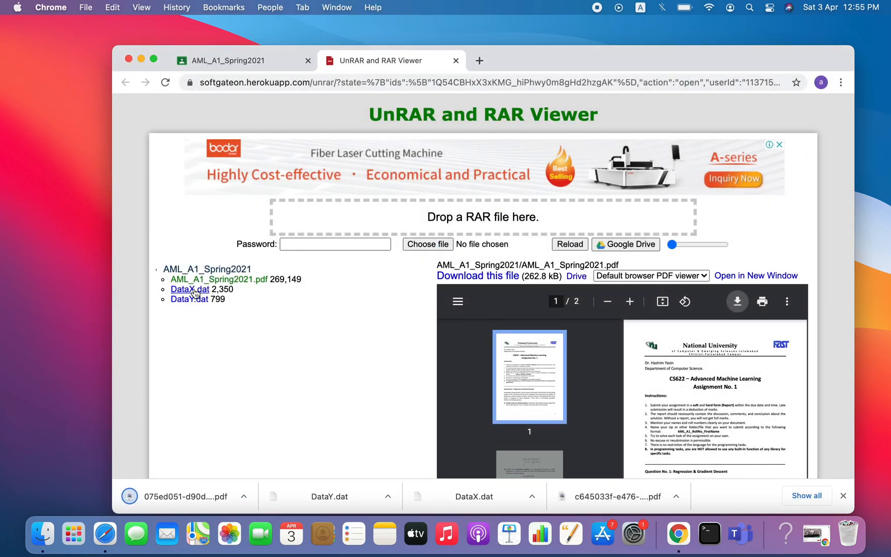
# Step: Preview DataX.dat and DataY.dat as numeric data and download DataY.dat
pyautogui.click(190, 289)
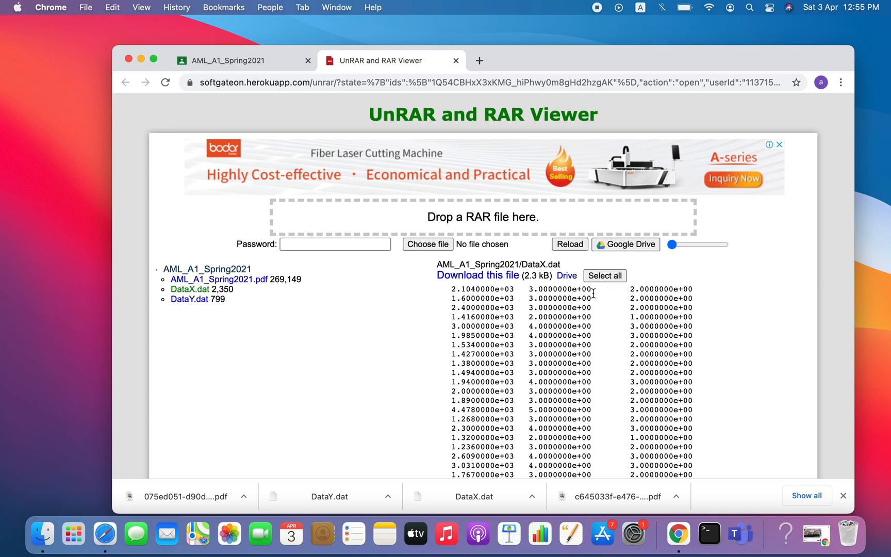
pyautogui.moveTo(478, 275)
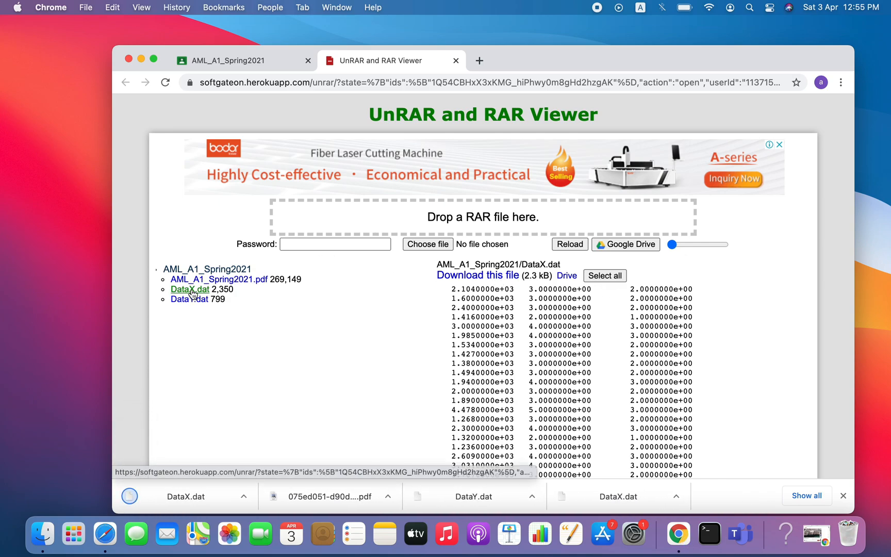
pyautogui.click(189, 299)
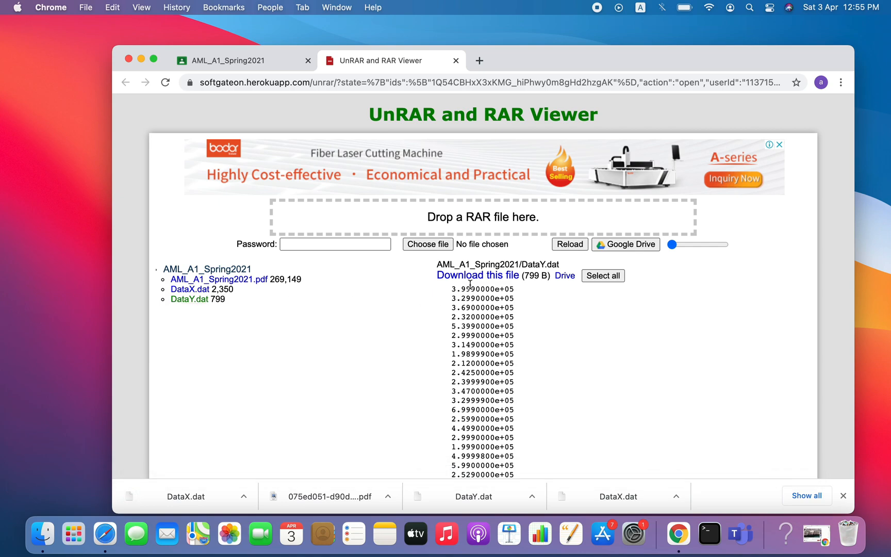
pyautogui.click(478, 276)
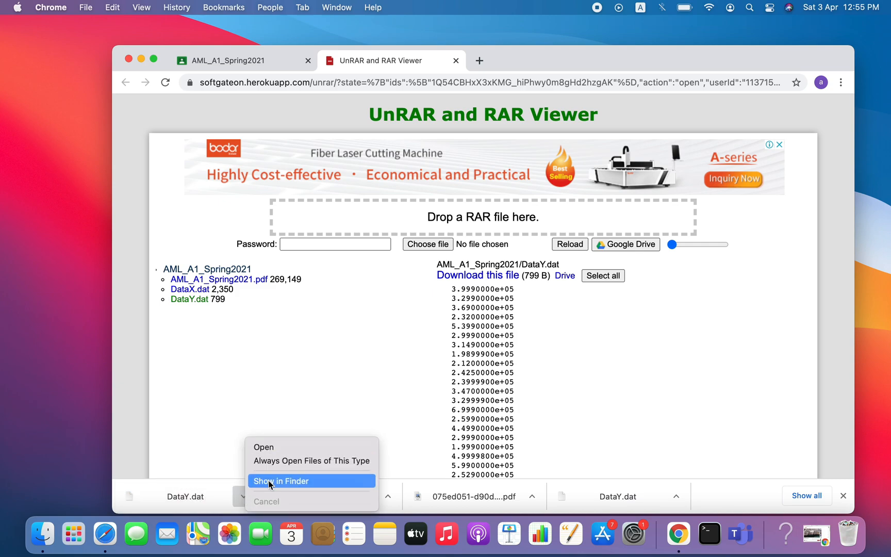
# Step: Reveal DataY.dat in Finder's Downloads folder alongside DataX.dat and the PDF
pyautogui.click(281, 481)
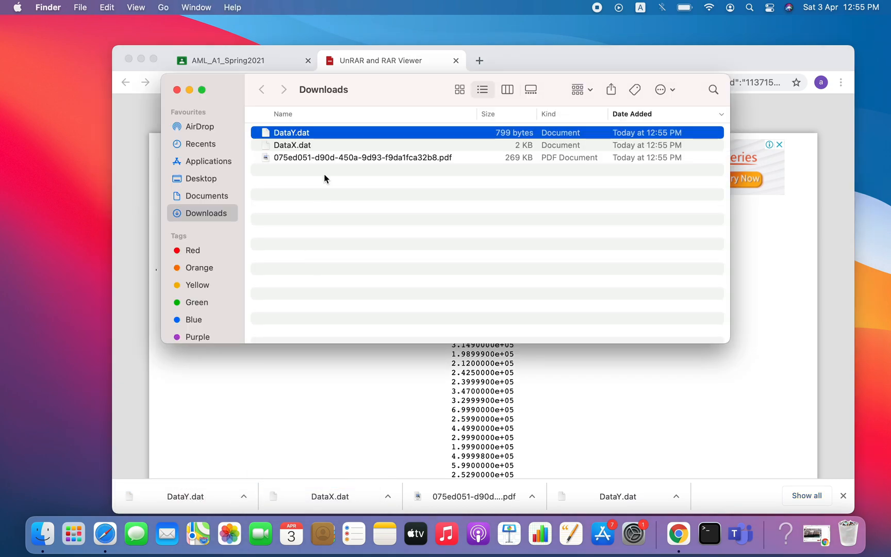
pyautogui.moveTo(409, 162)
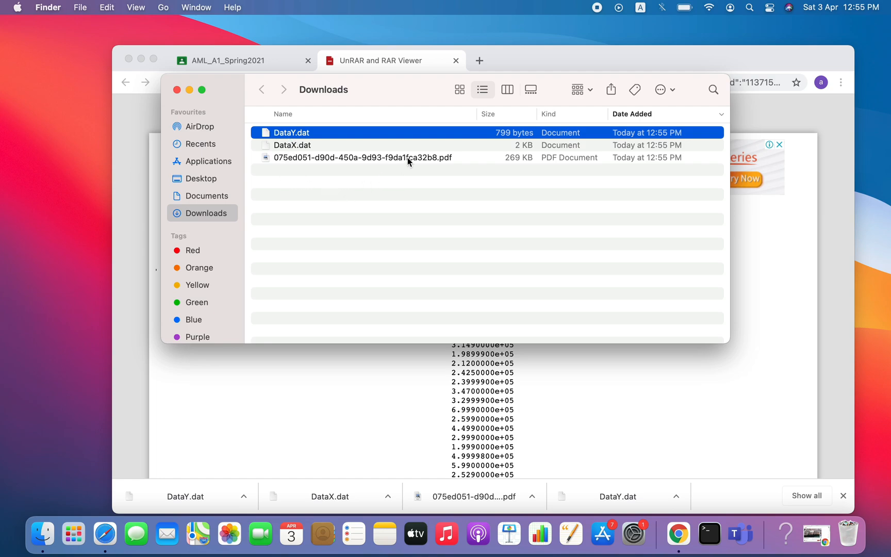
pyautogui.moveTo(322, 154)
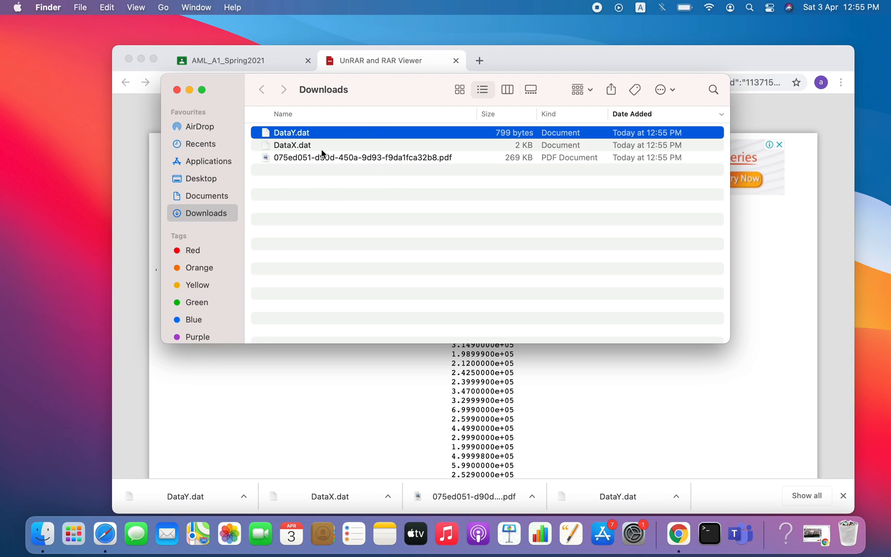
pyautogui.moveTo(270, 117)
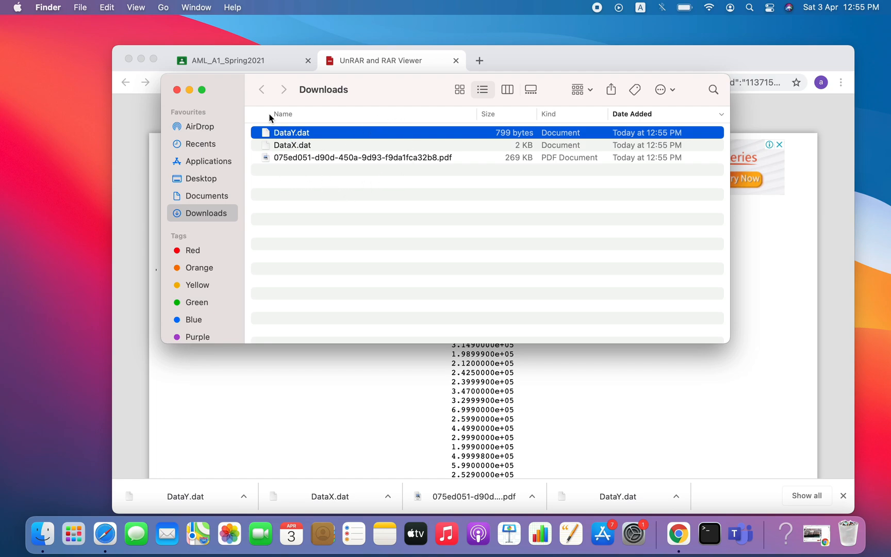